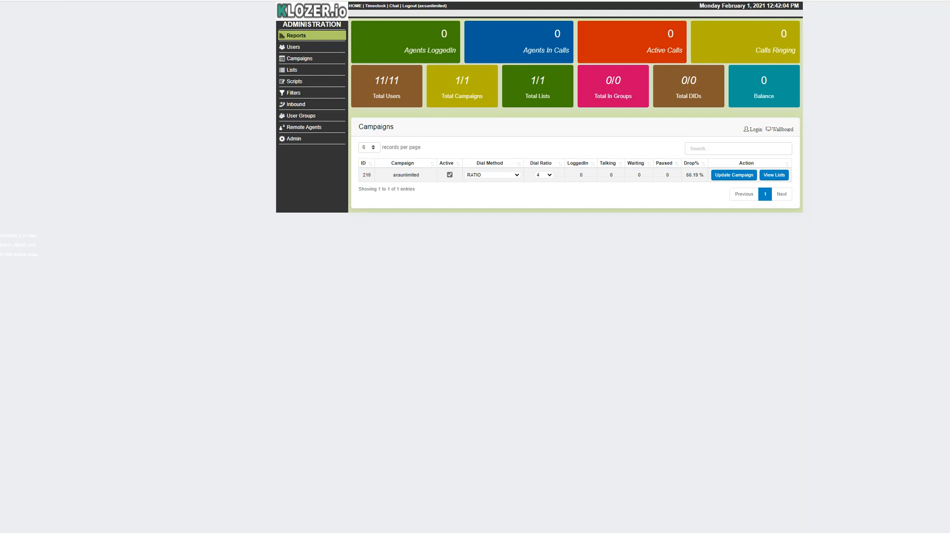
mouse_move(915, 332)
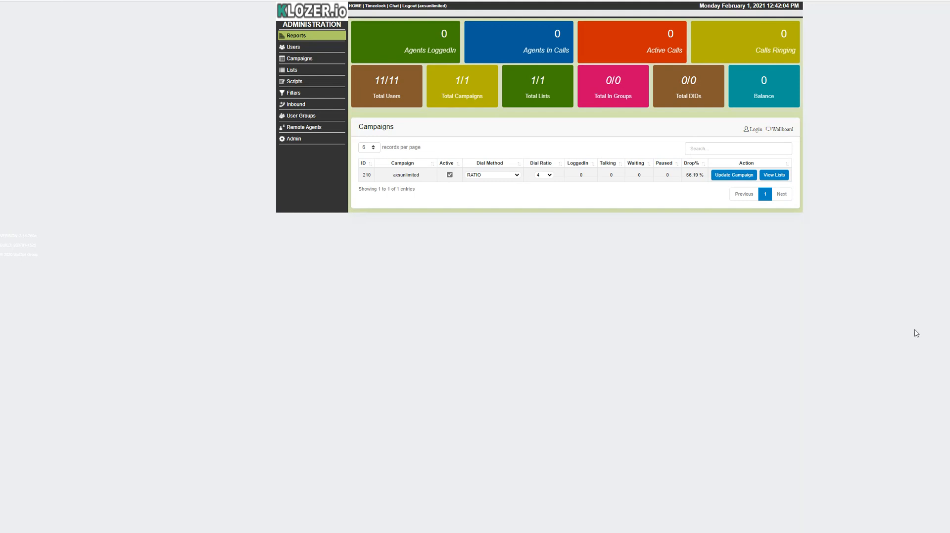
mouse_move(511, 250)
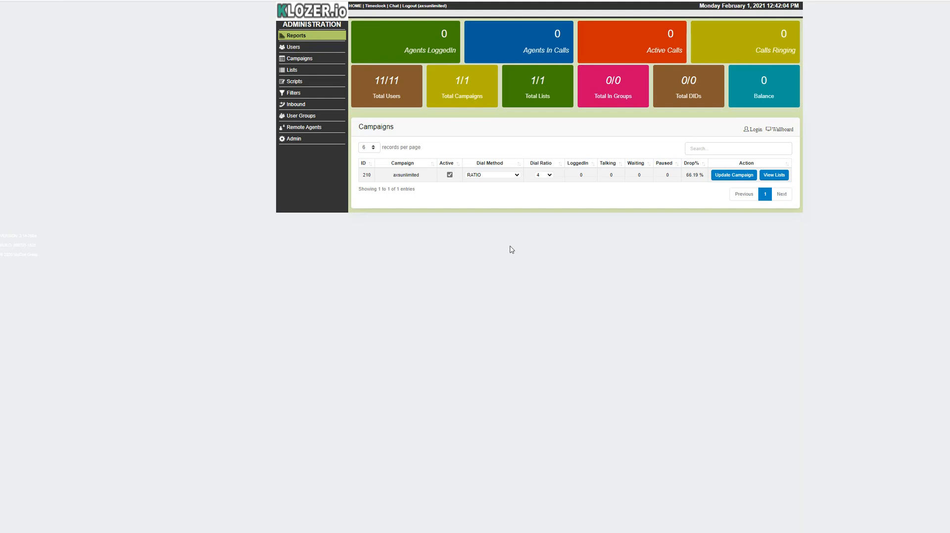
mouse_move(423, 179)
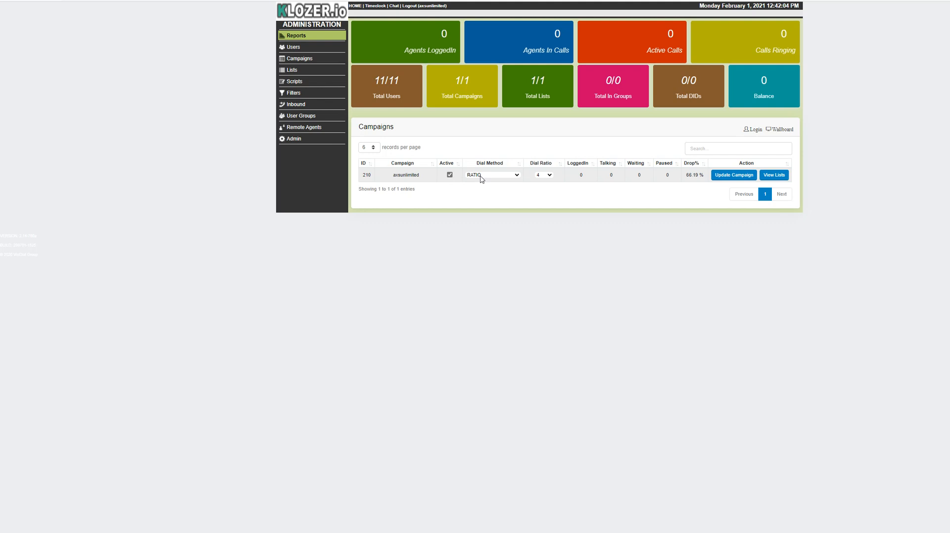
mouse_move(518, 176)
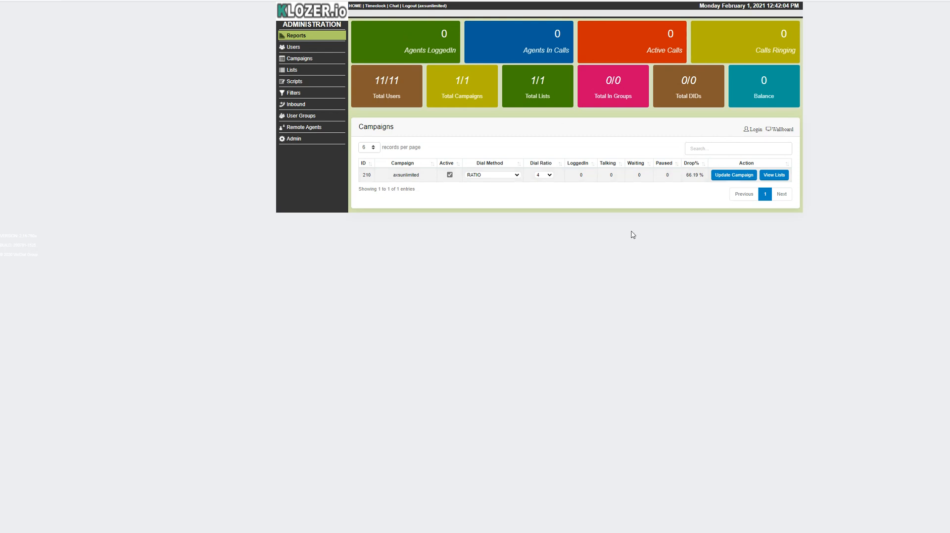
mouse_move(466, 177)
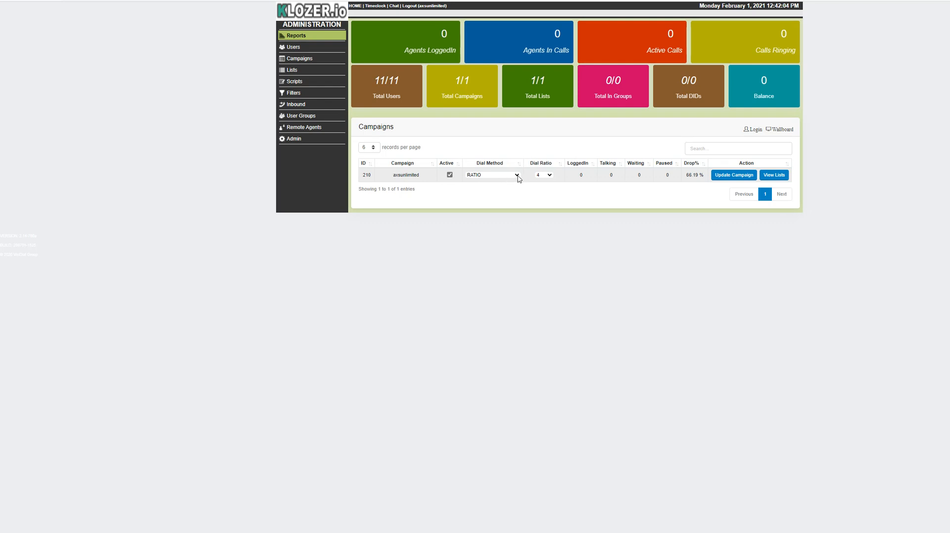
Change the campaign's dial method from RATIO to ADAPT_HARD_LIMIT, keeping dial ratio 4
click(518, 174)
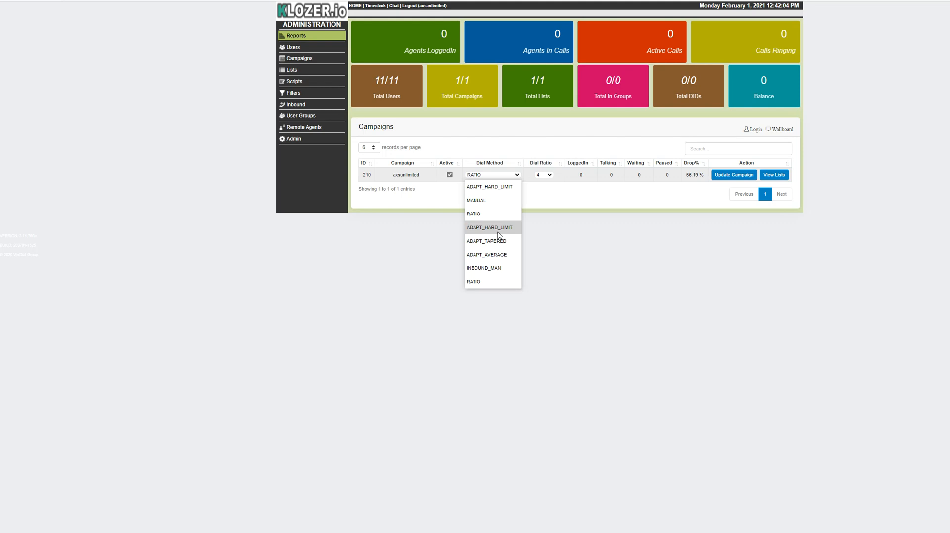
mouse_move(512, 230)
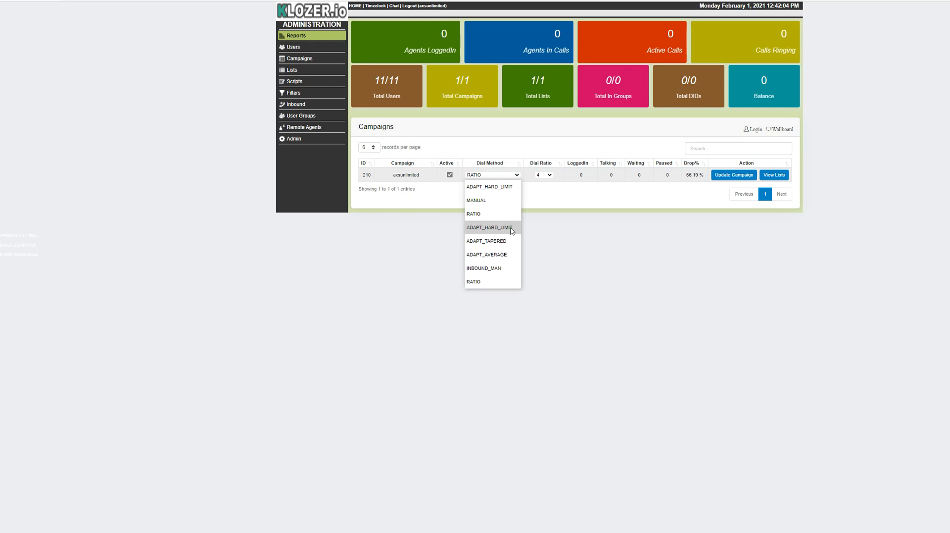
click(489, 227)
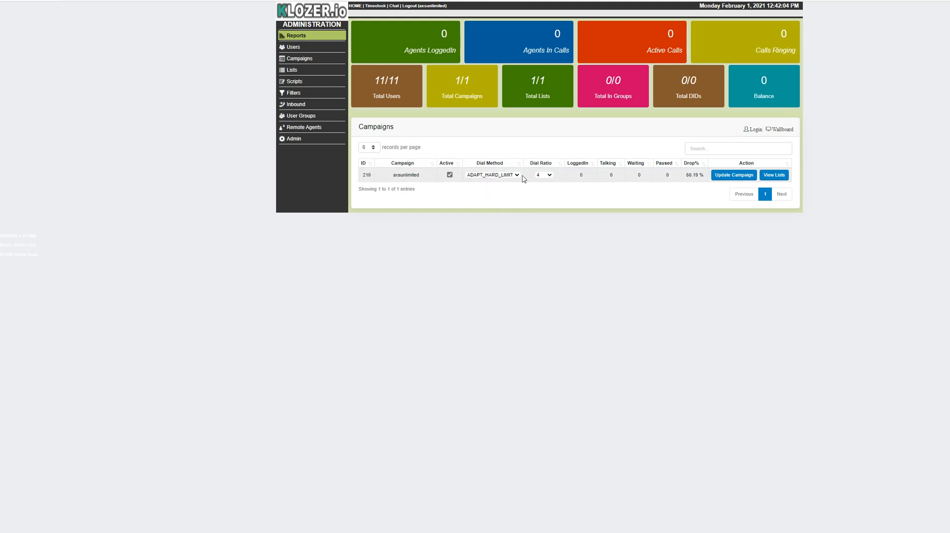
mouse_move(734, 175)
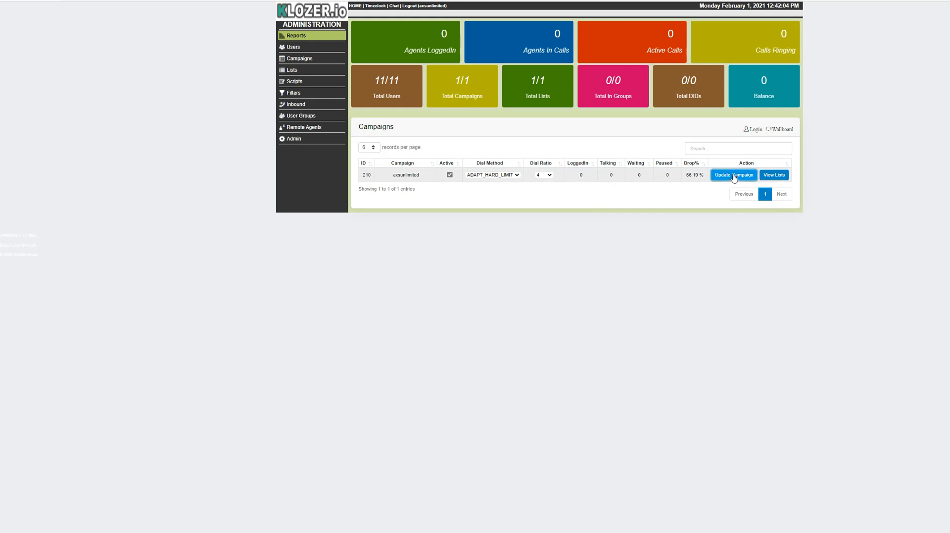
Submit the campaign update so ADAPT_HARD_LIMIT is stored, triggering a notification
click(734, 174)
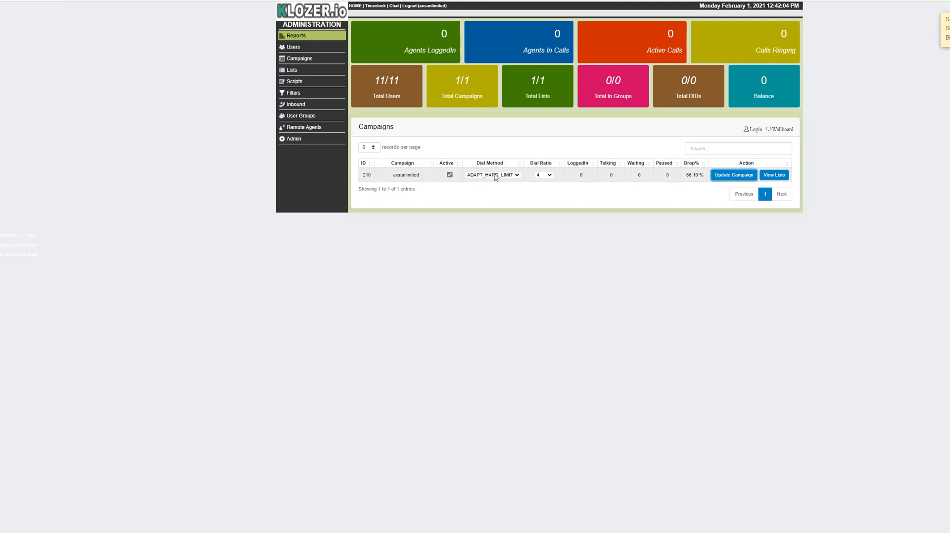
mouse_move(506, 170)
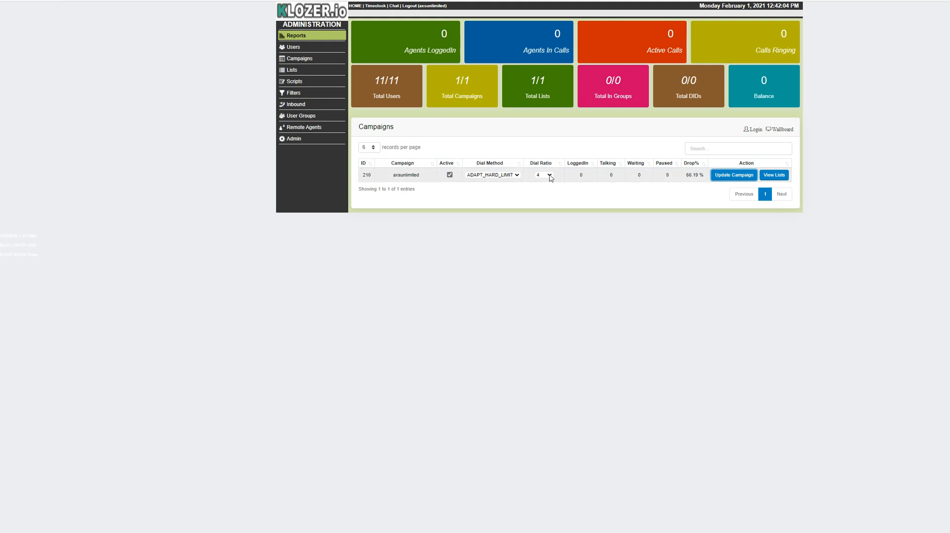
mouse_move(568, 169)
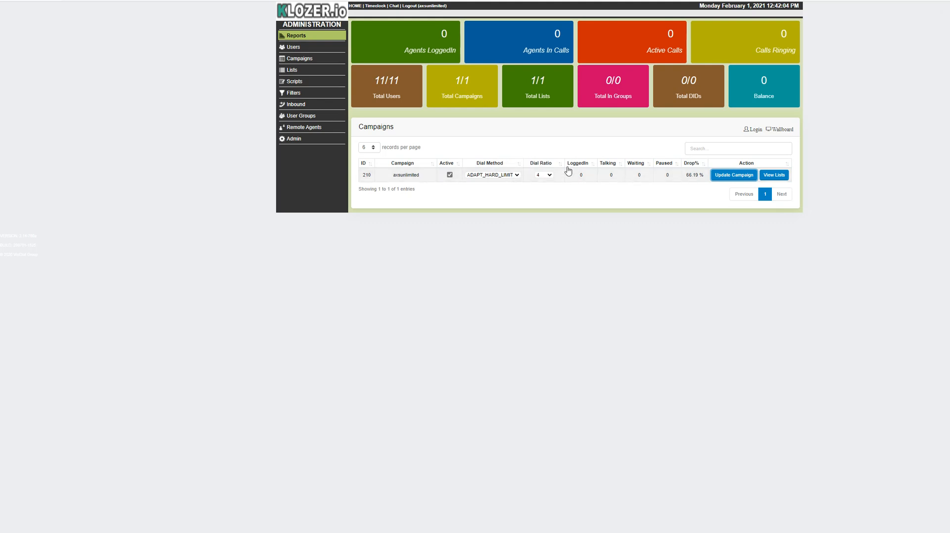
click(542, 175)
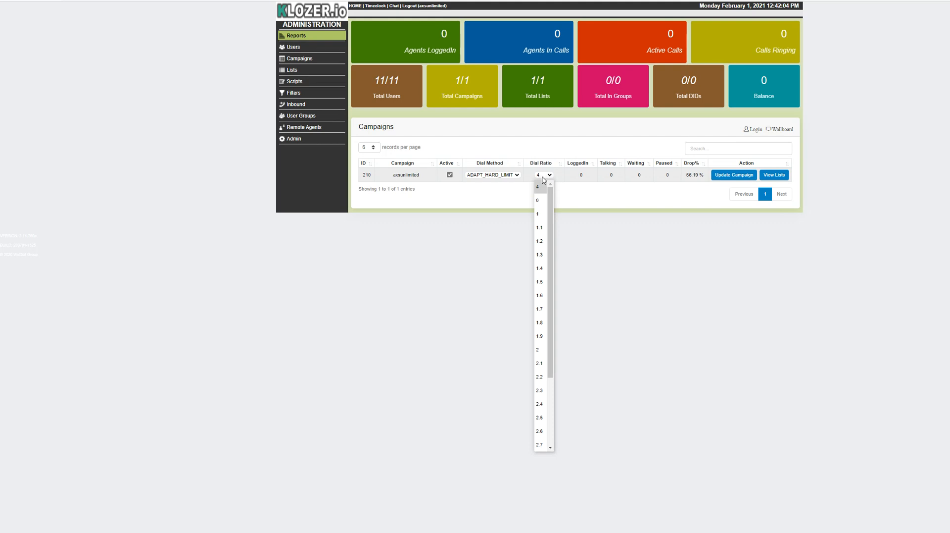
mouse_move(541, 295)
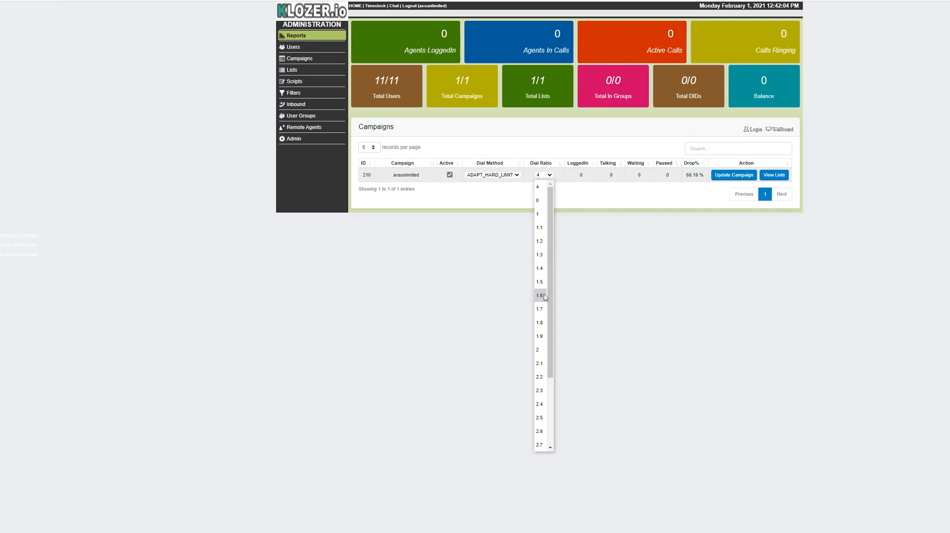
click(588, 200)
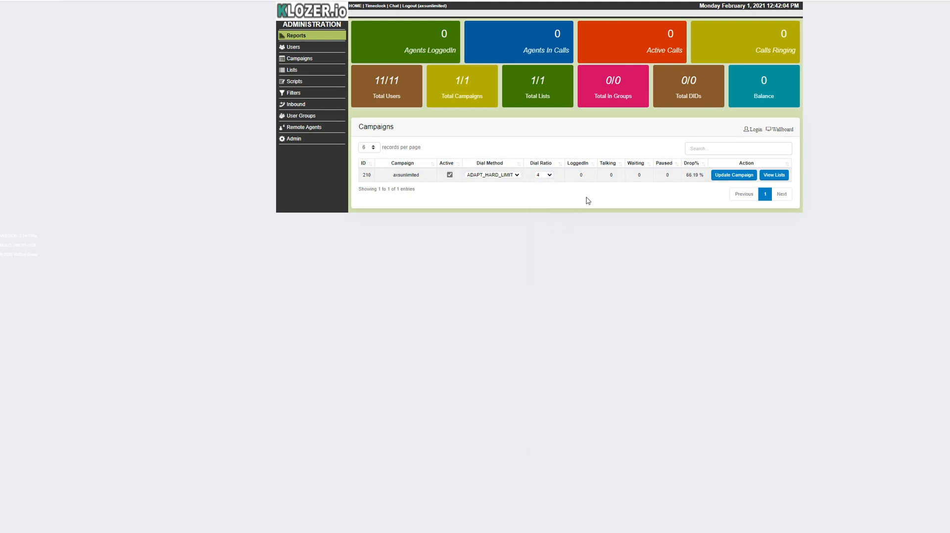
mouse_move(550, 204)
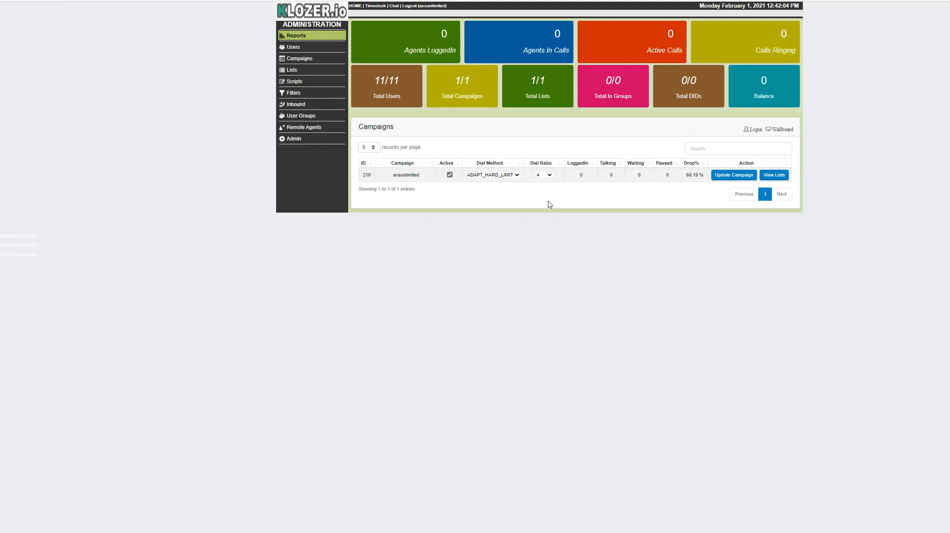
mouse_move(548, 197)
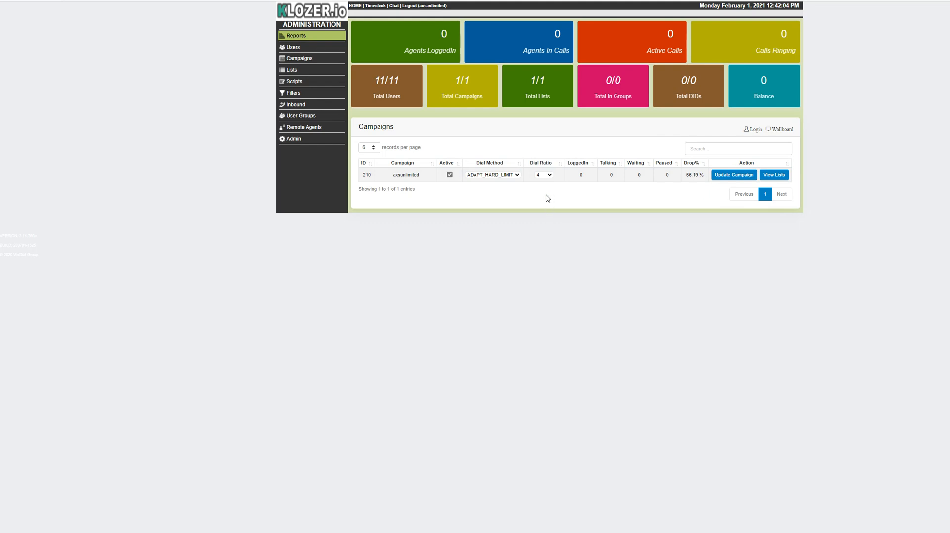